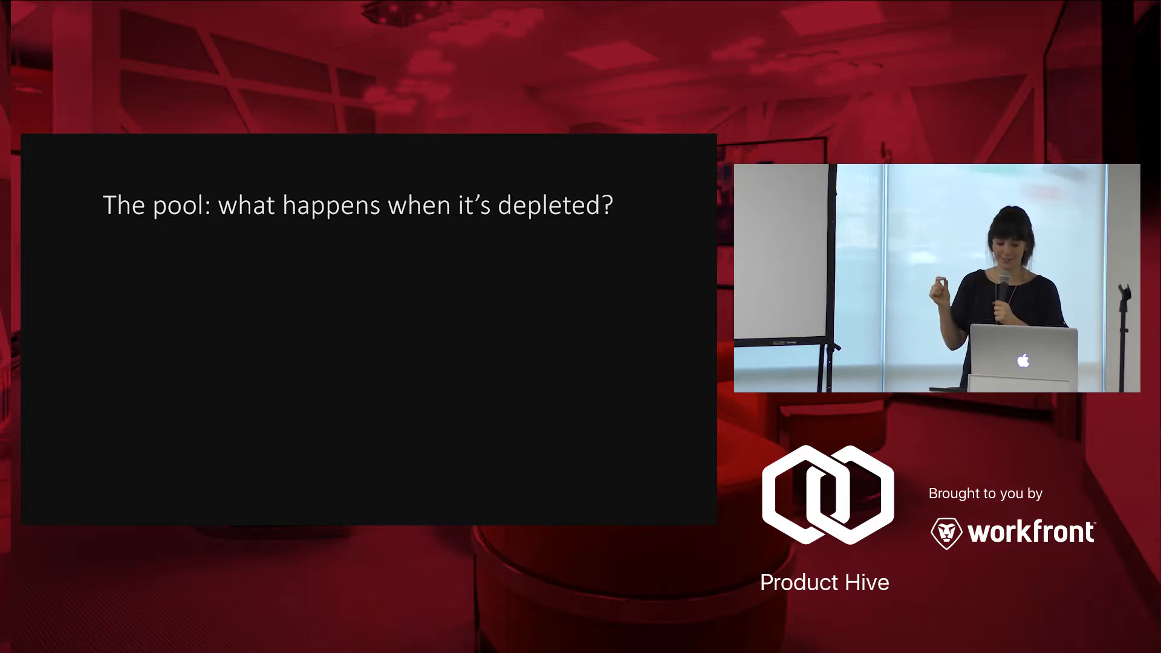
key(Right)
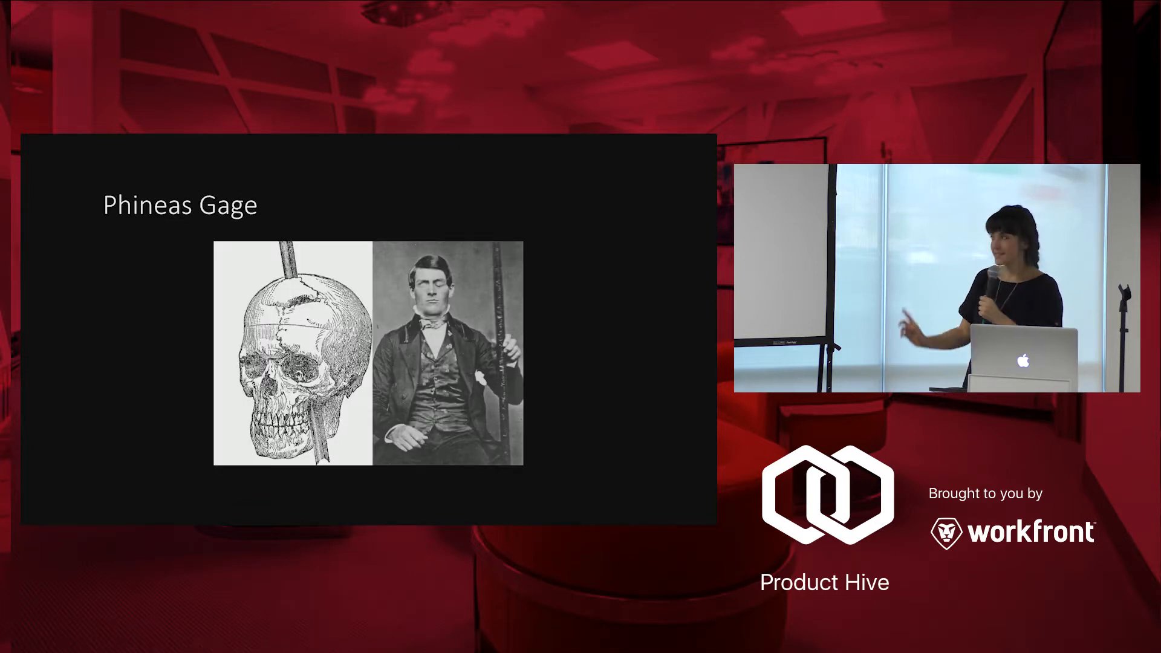